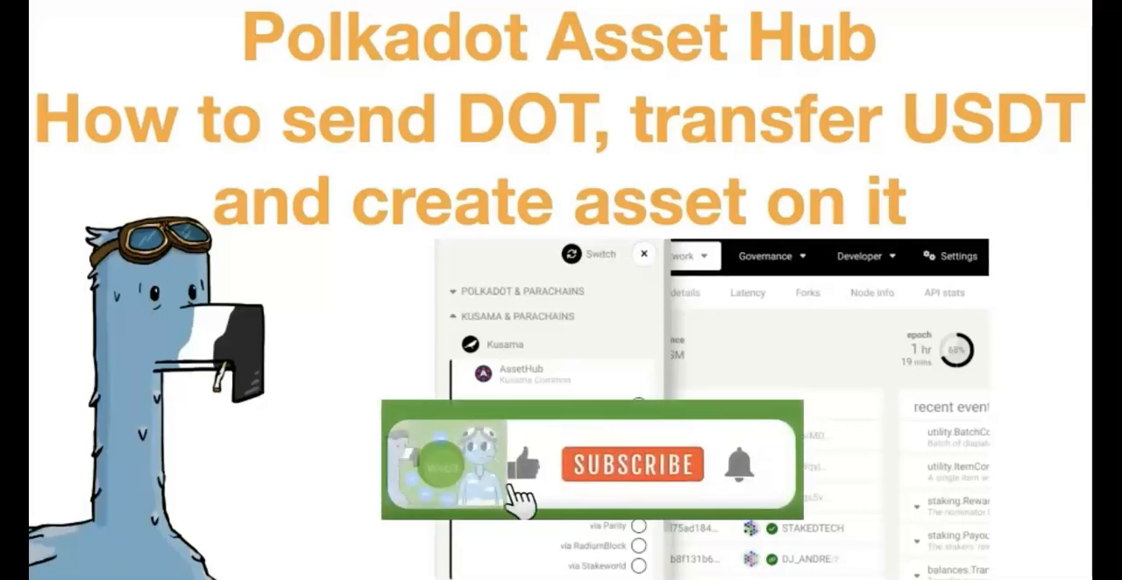
Scroll the Tether on Asset Hub article past READ THIS FIRST to 'How to transfer USDT'
click(631, 465)
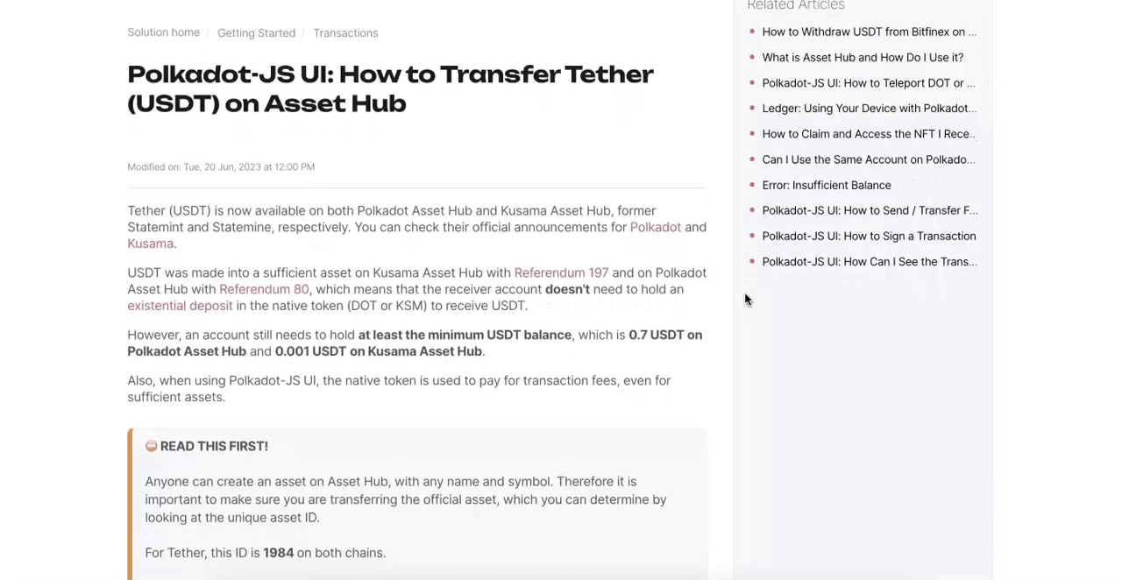
scroll(down, 3)
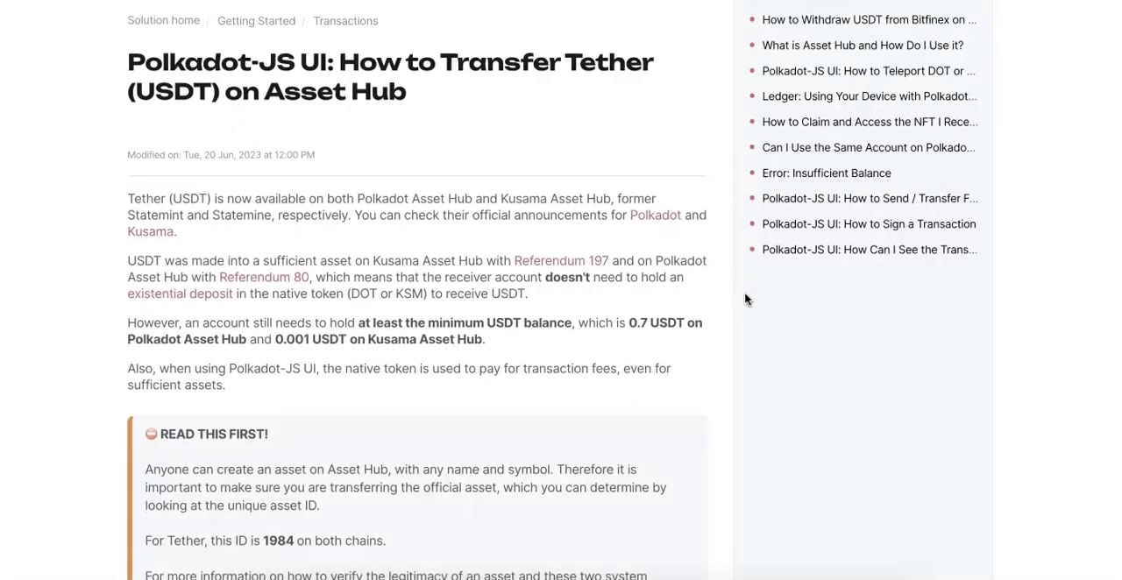
scroll(down, 3)
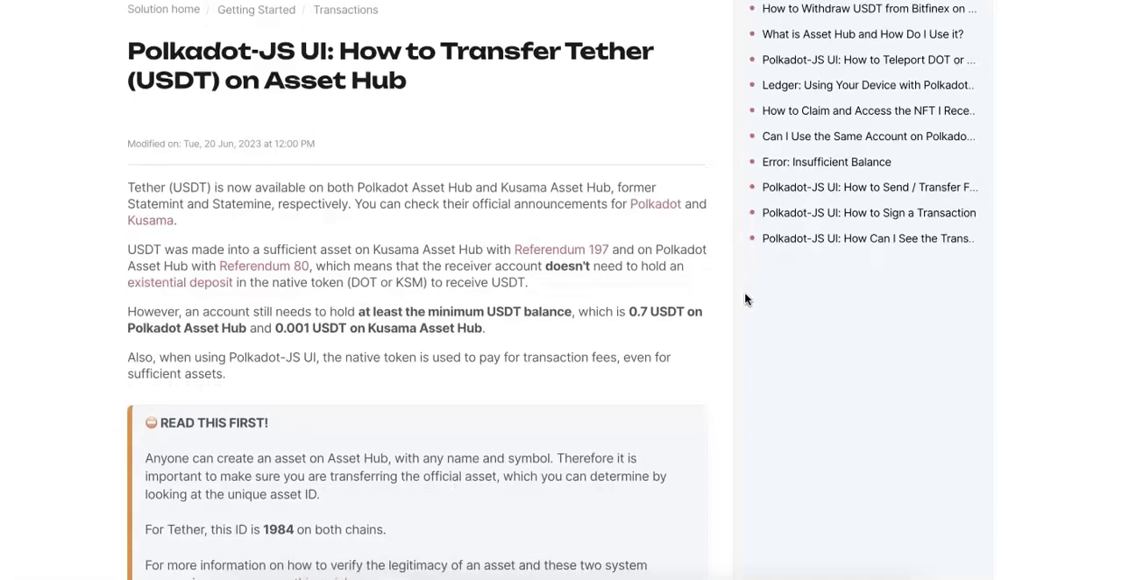
scroll(down, 3)
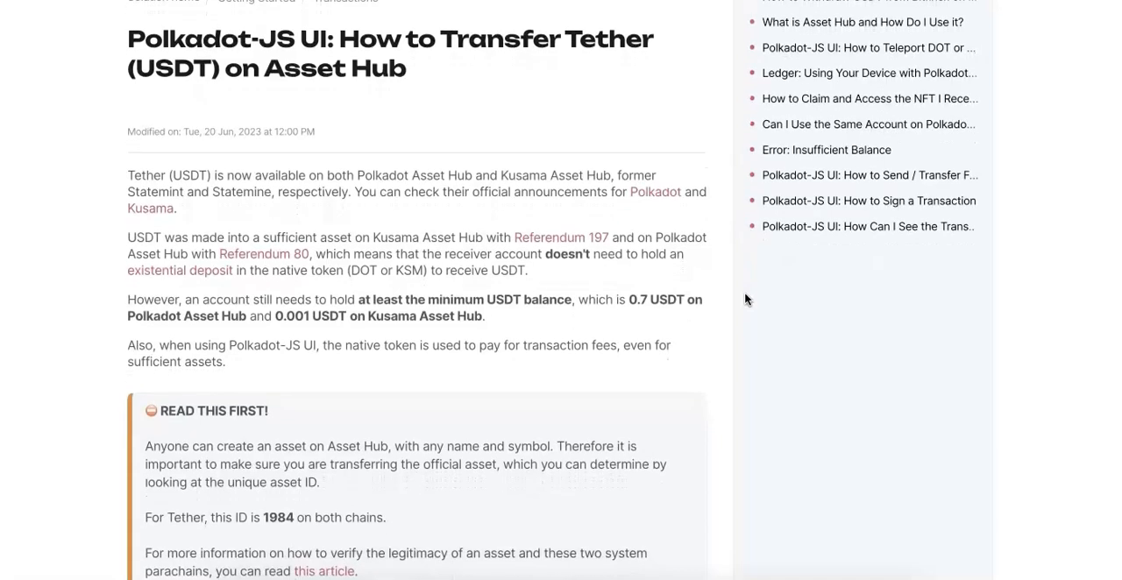
scroll(down, 3)
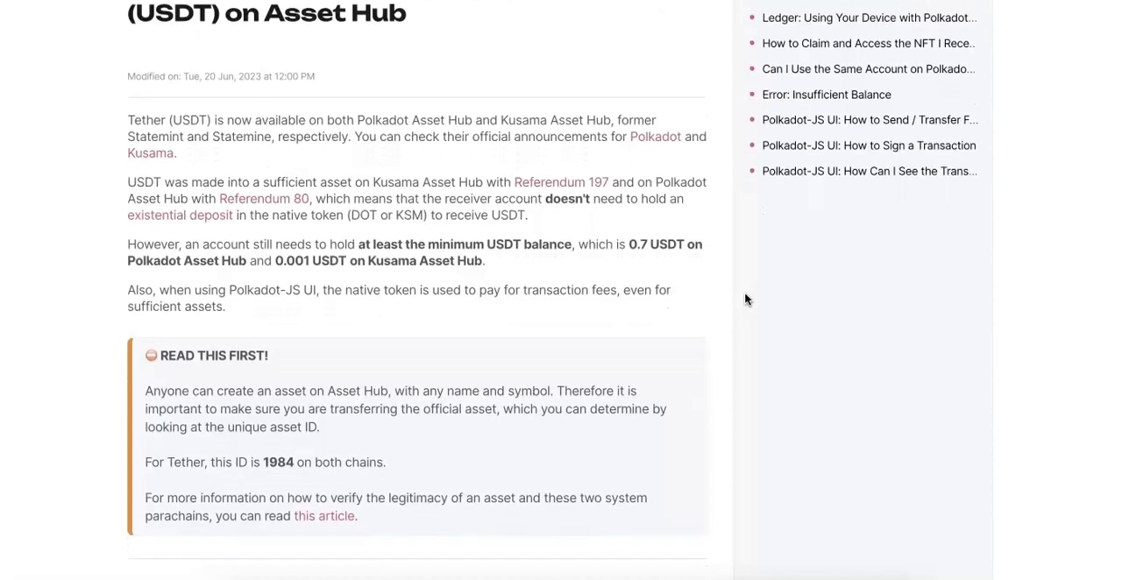
scroll(down, 3)
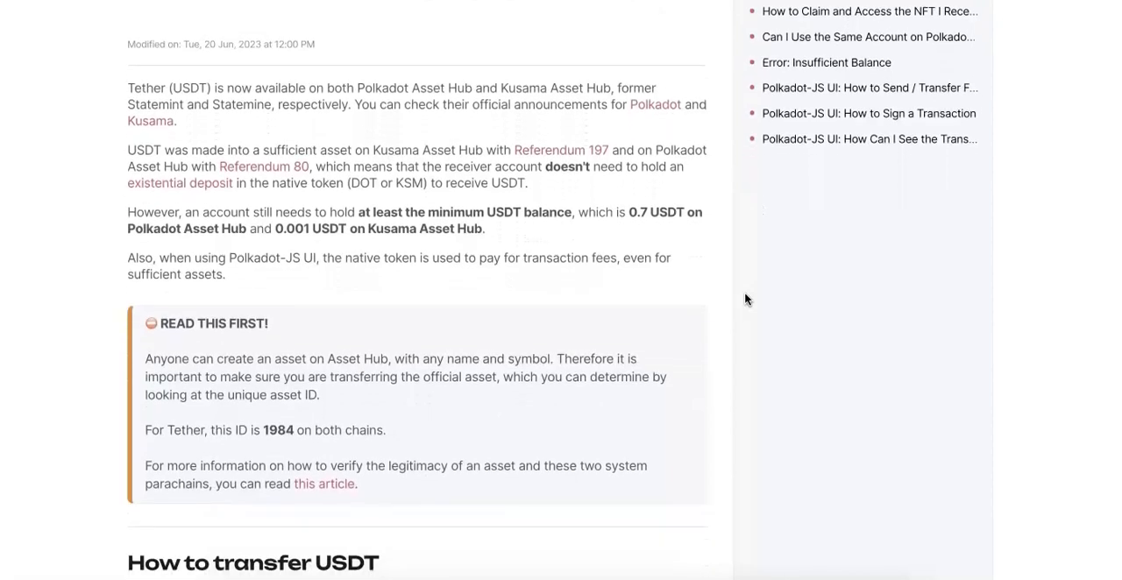
scroll(down, 3)
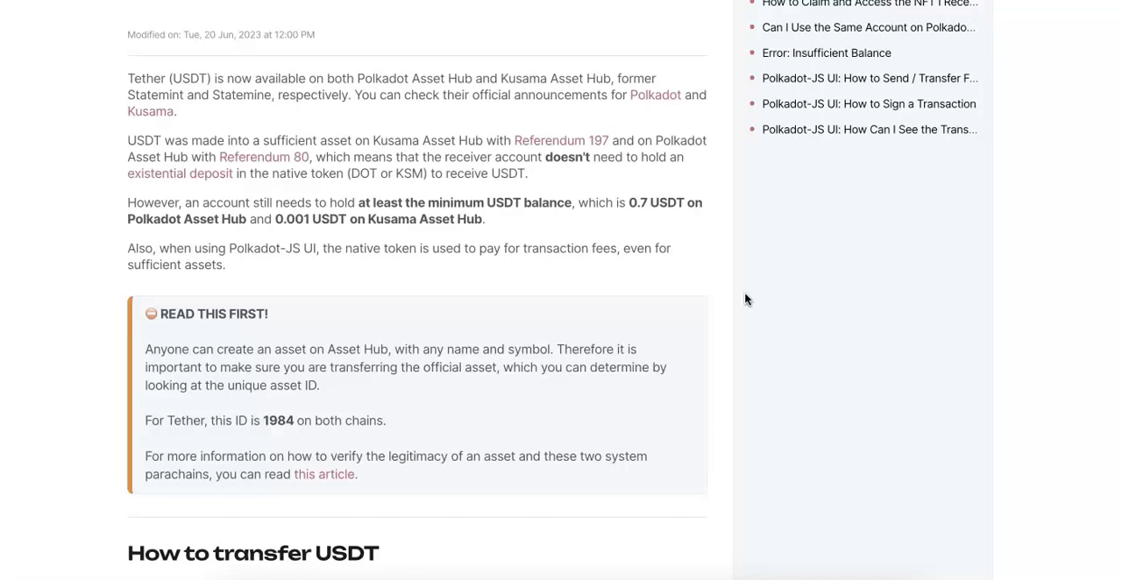
scroll(down, 3)
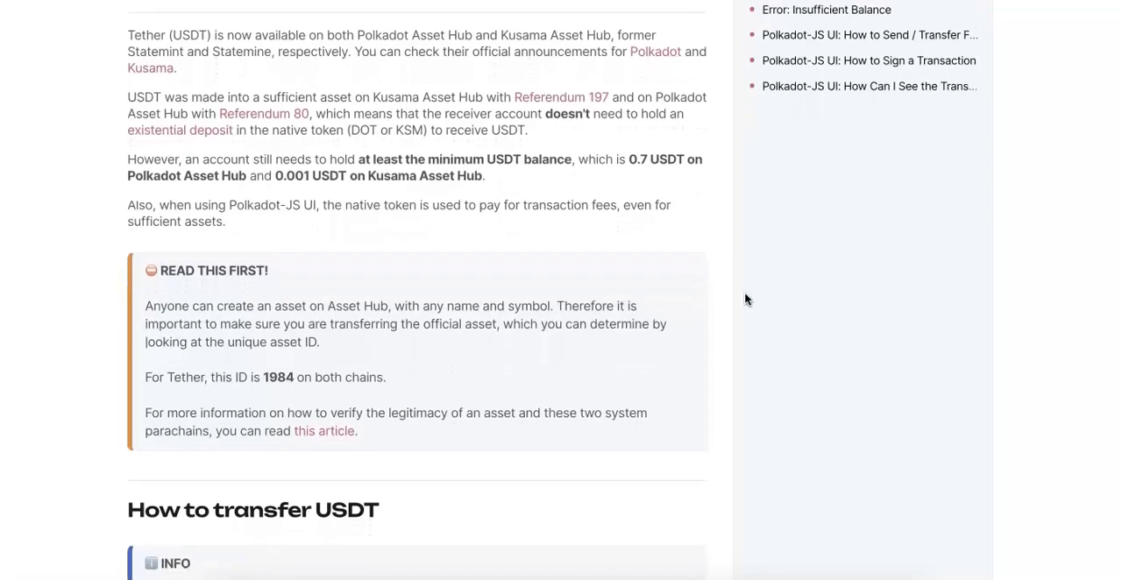
scroll(down, 3)
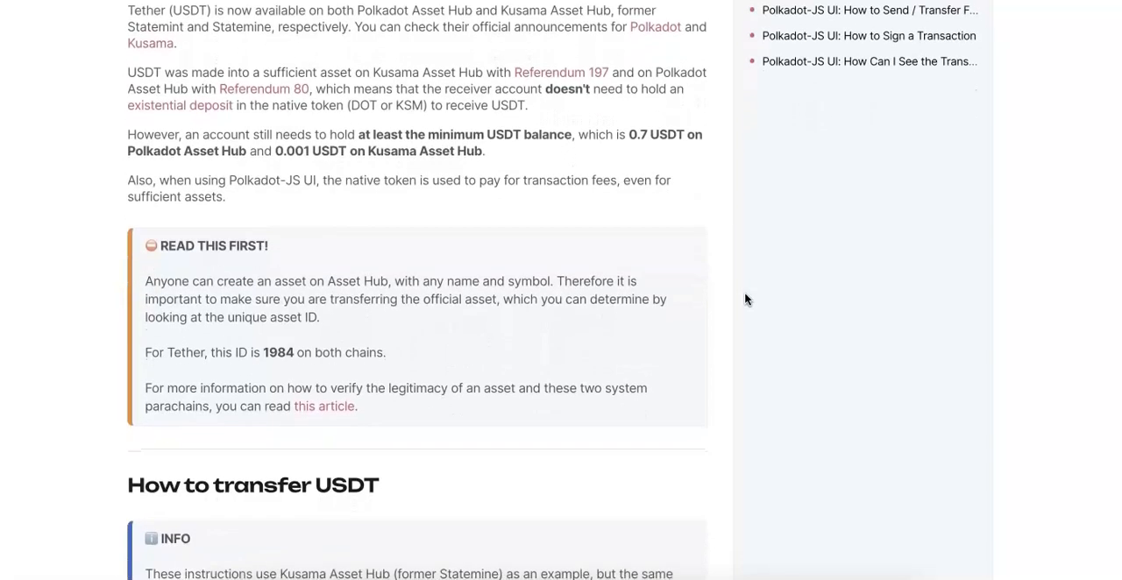
scroll(down, 3)
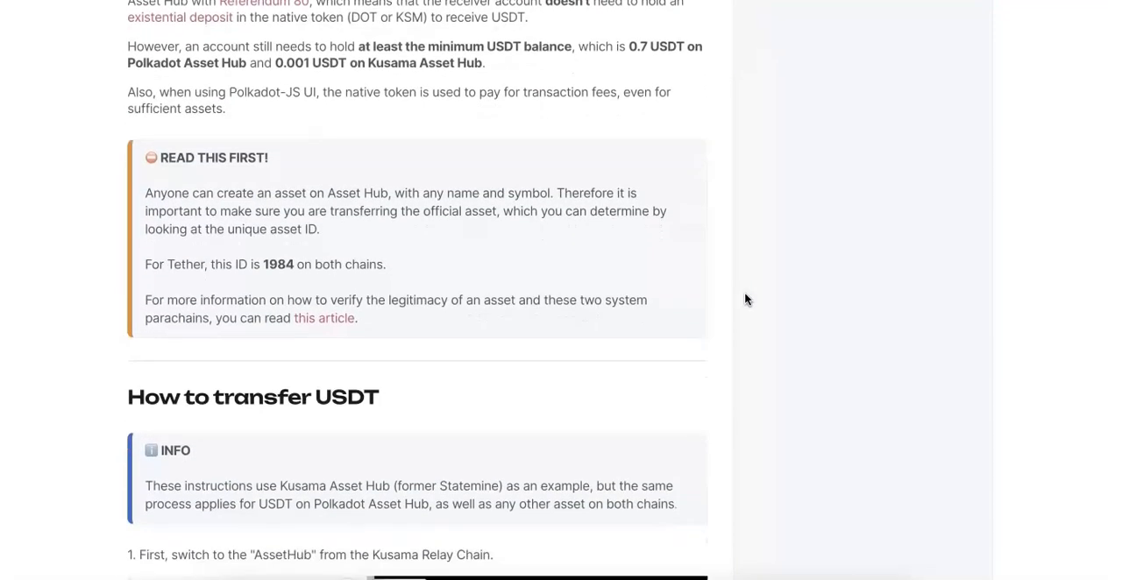
scroll(down, 3)
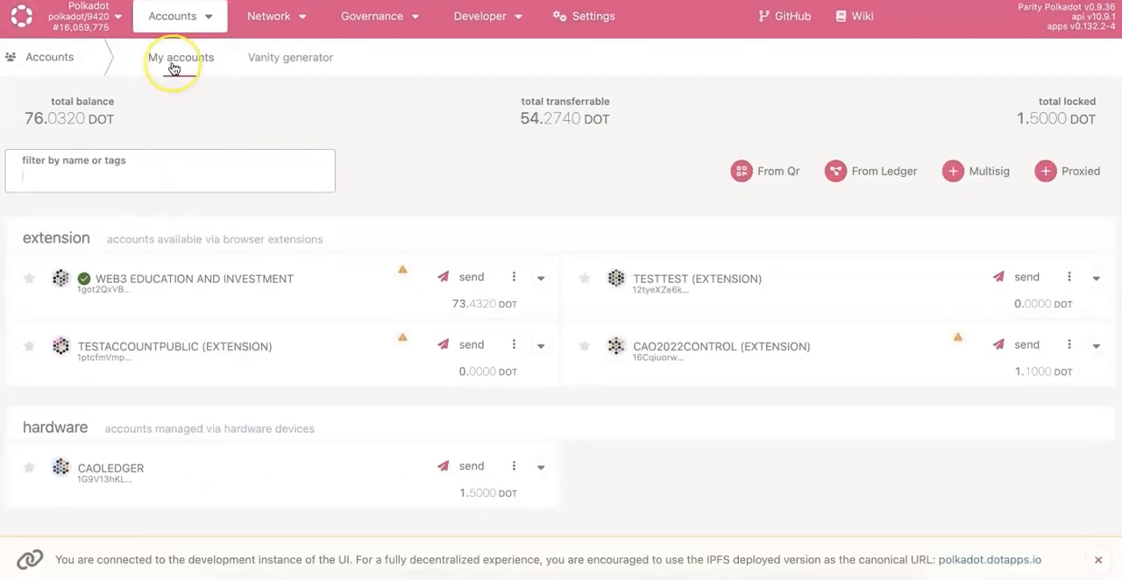
Switch the network from the Polkadot relay chain to Polkadot Asset Hub
click(173, 16)
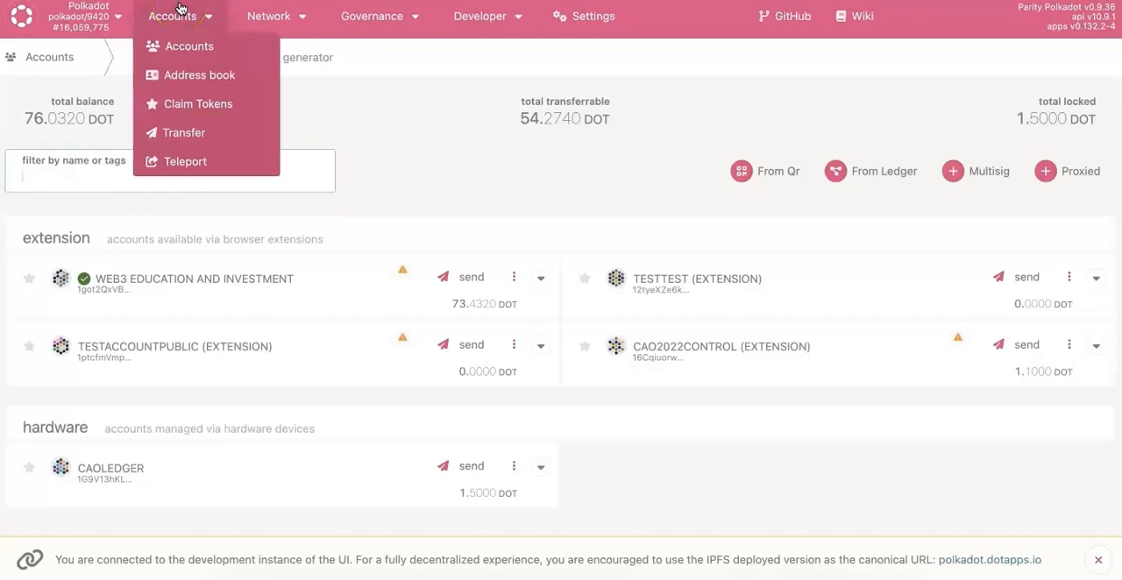
click(22, 16)
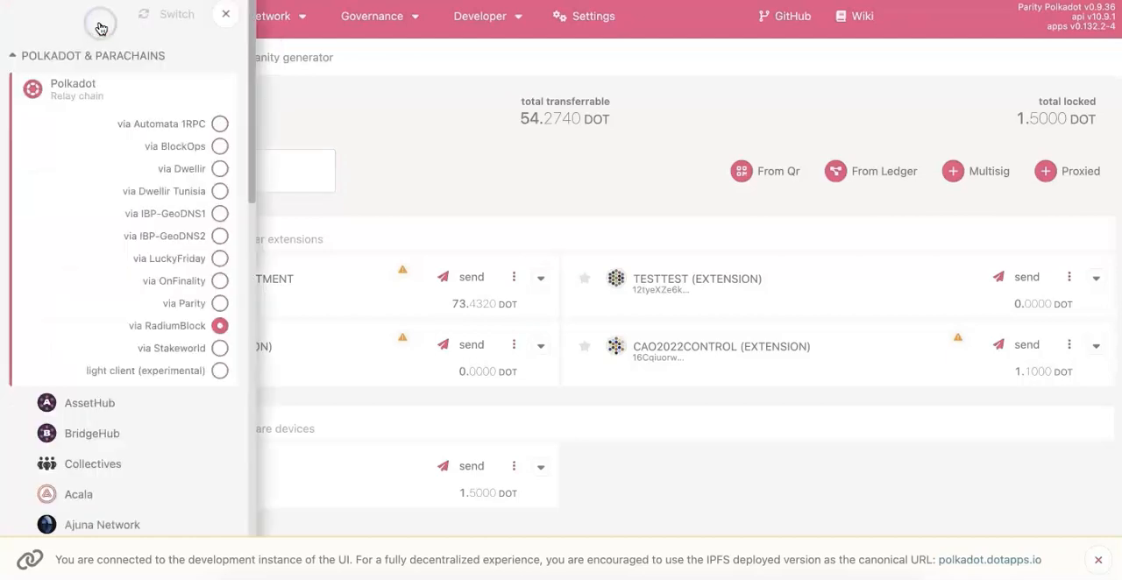
scroll(down, 3)
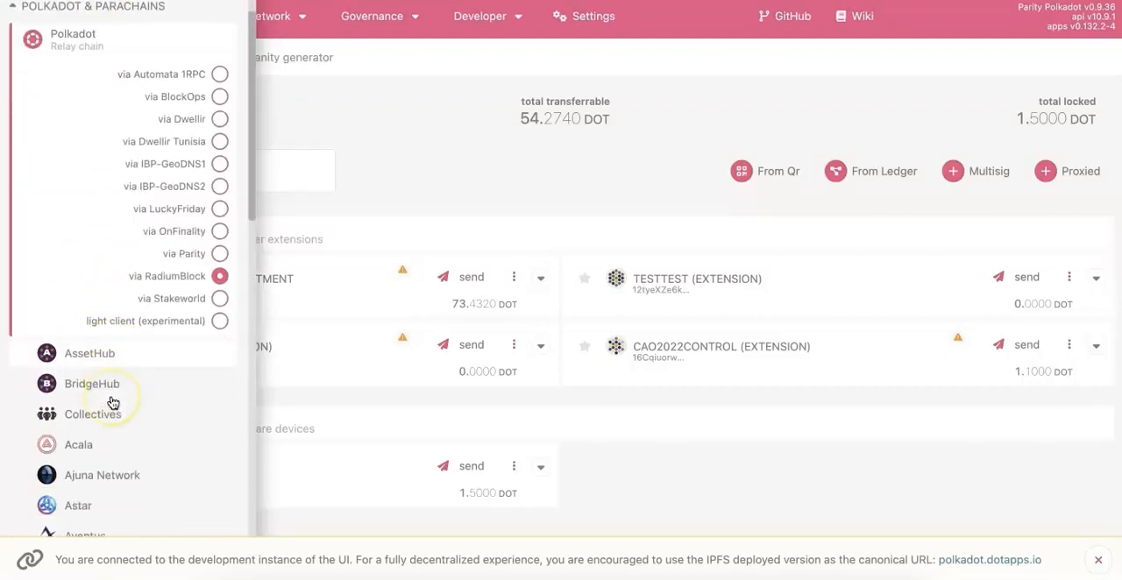
click(89, 352)
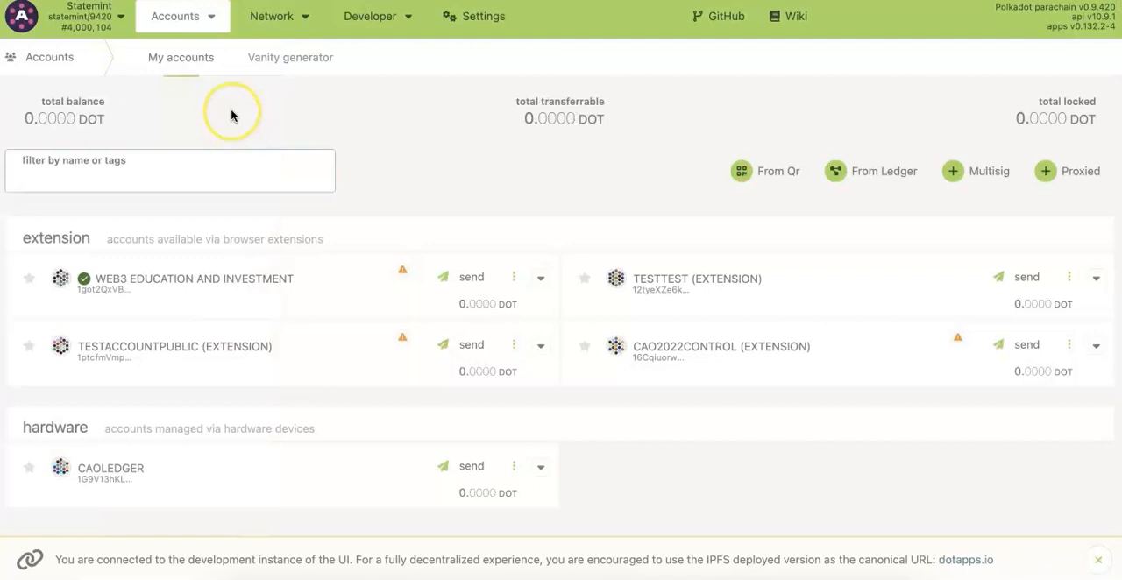
click(176, 16)
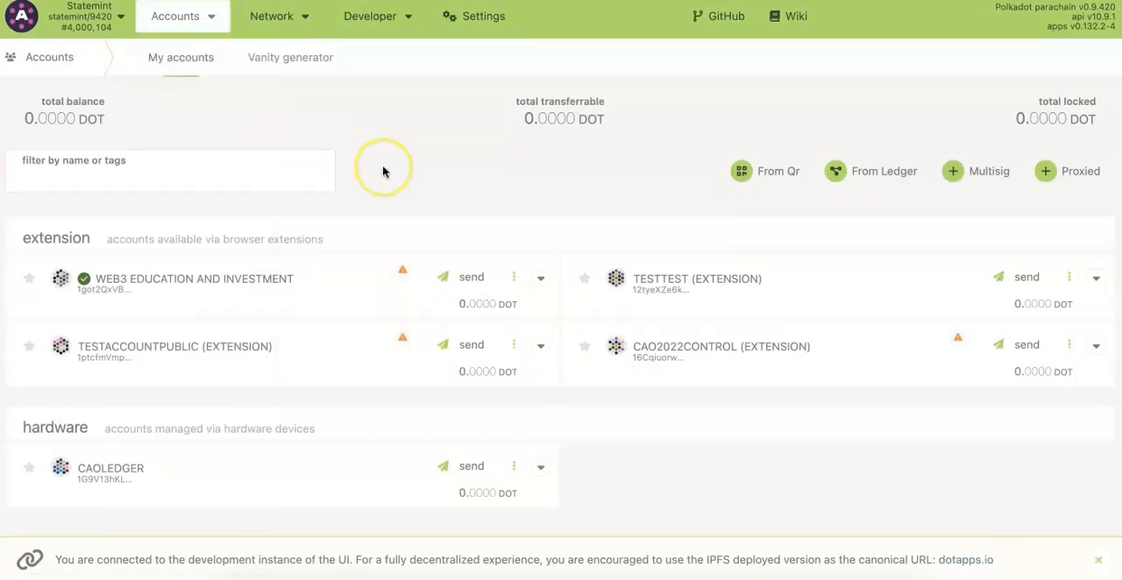
mouse_move(383, 171)
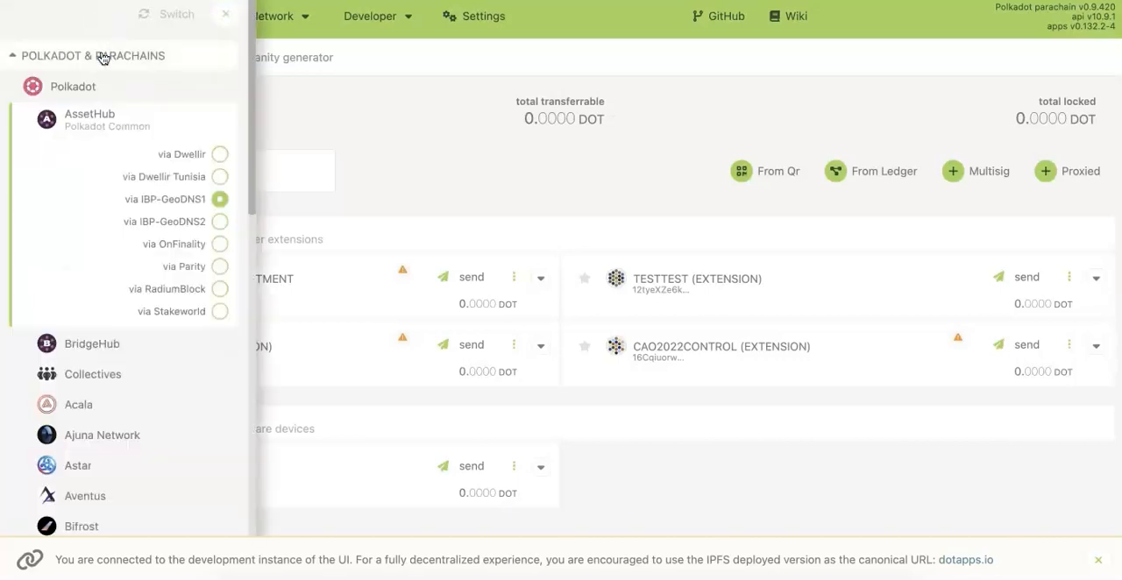
Teleport 1 DOT from WEB3 EDUCATION AND INVESTMENT to AssetHub and sign the transaction
click(172, 16)
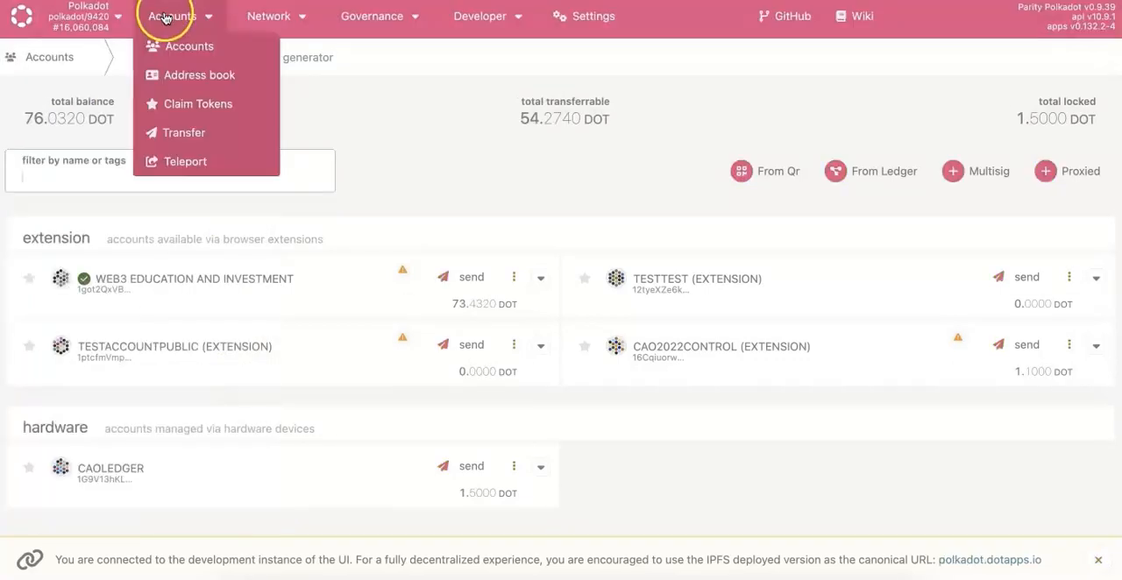
mouse_move(185, 161)
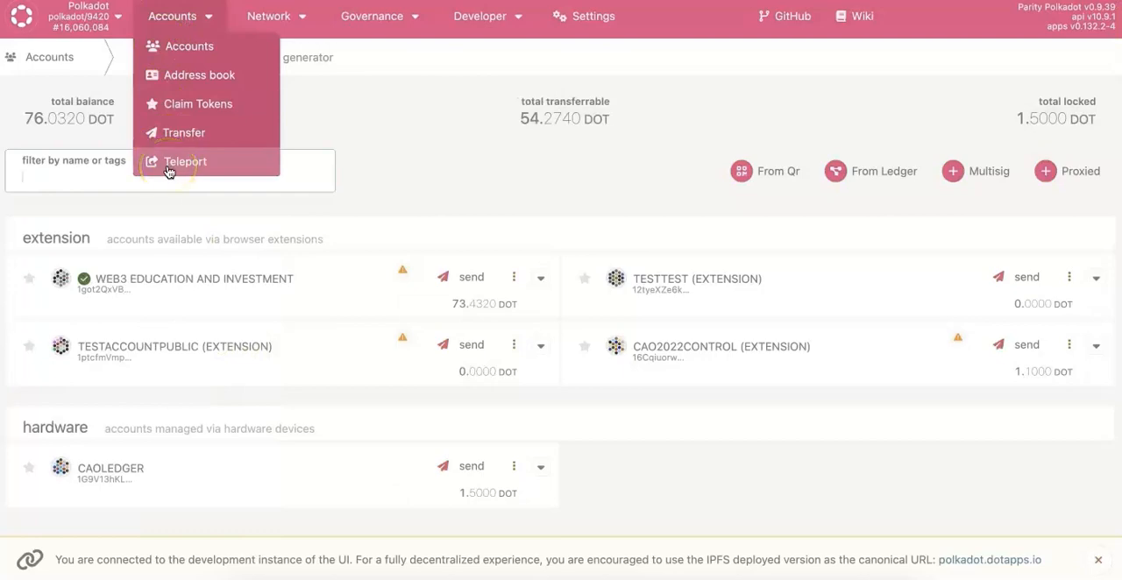
click(184, 162)
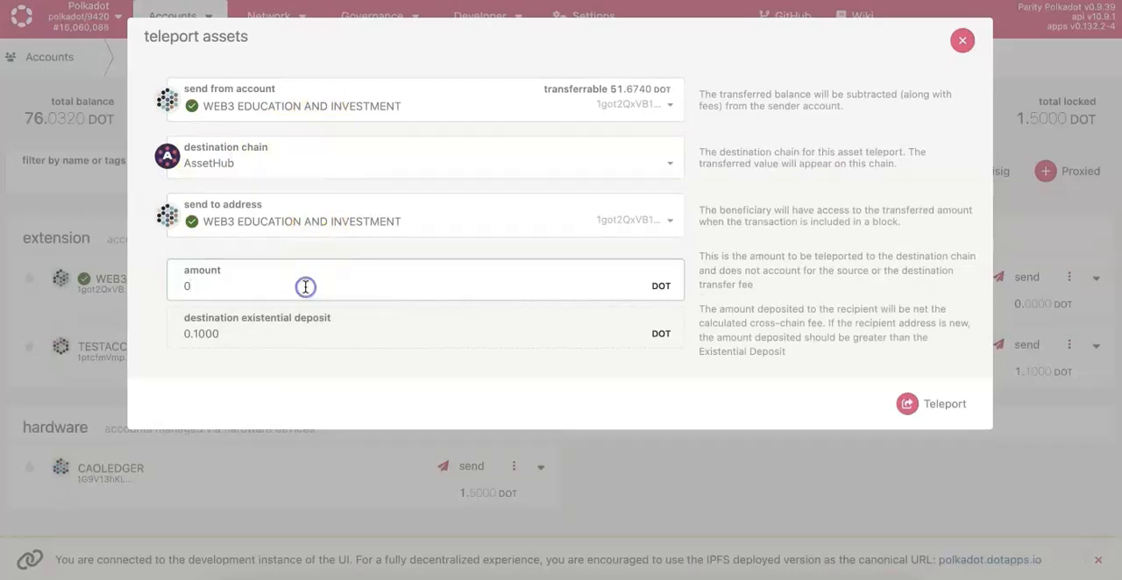
text(1)
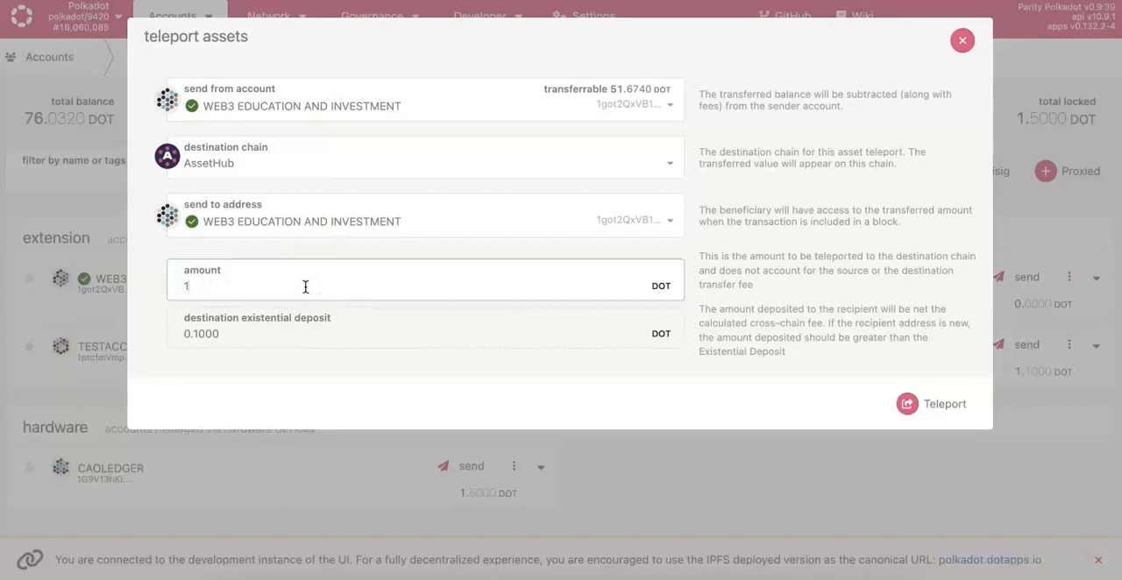
mouse_move(830, 325)
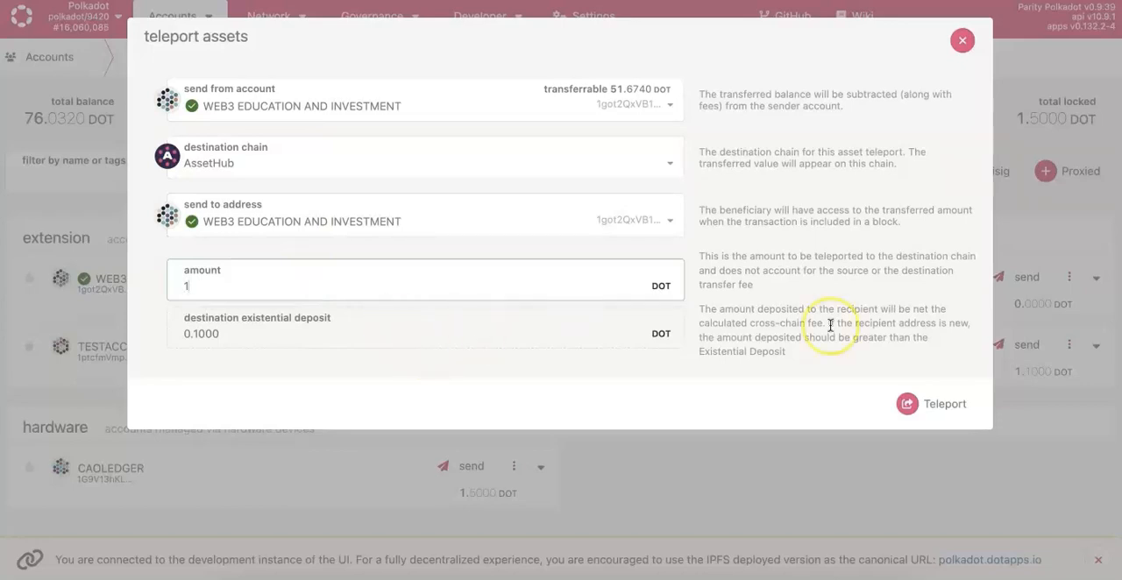
mouse_move(945, 404)
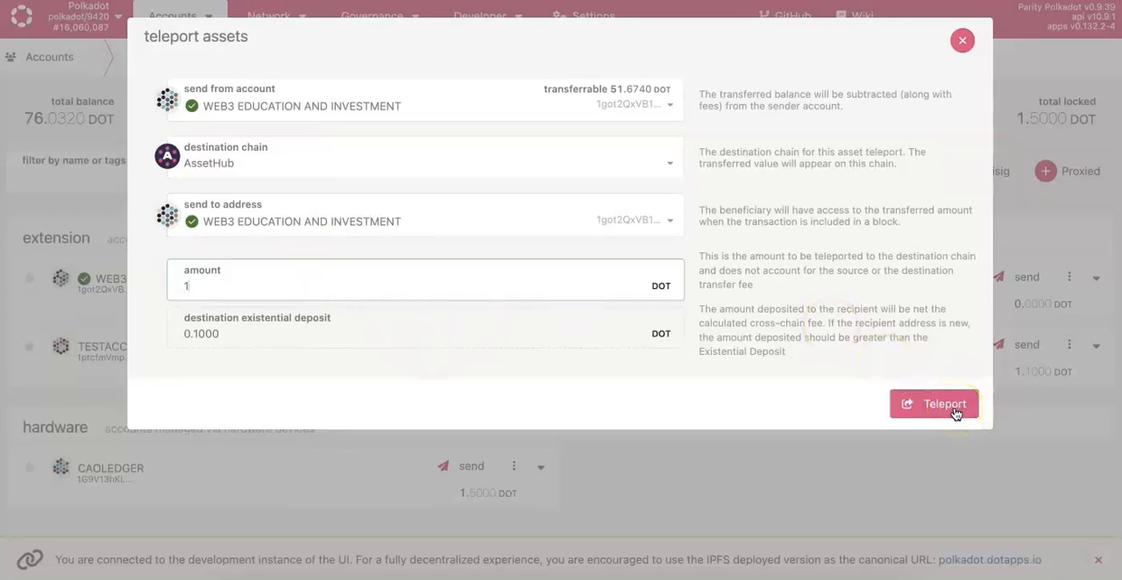
click(933, 404)
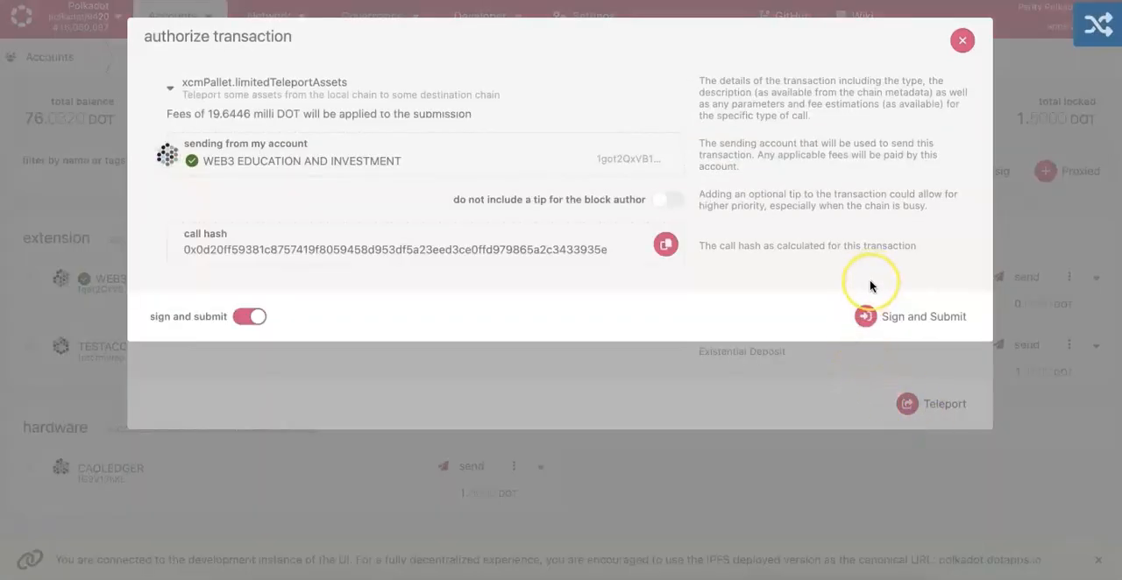
mouse_move(913, 317)
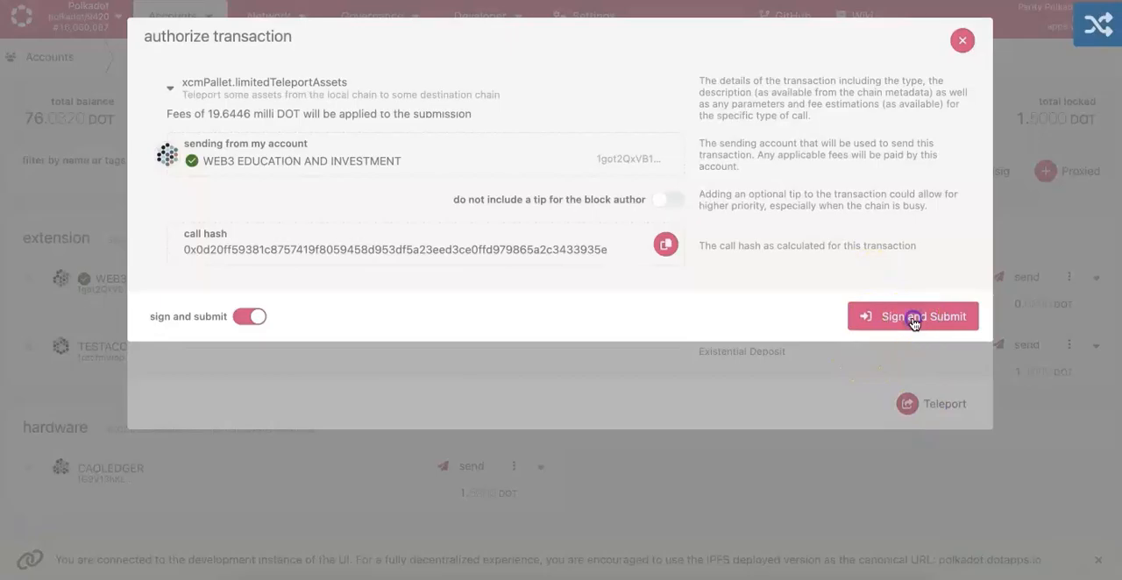
click(913, 317)
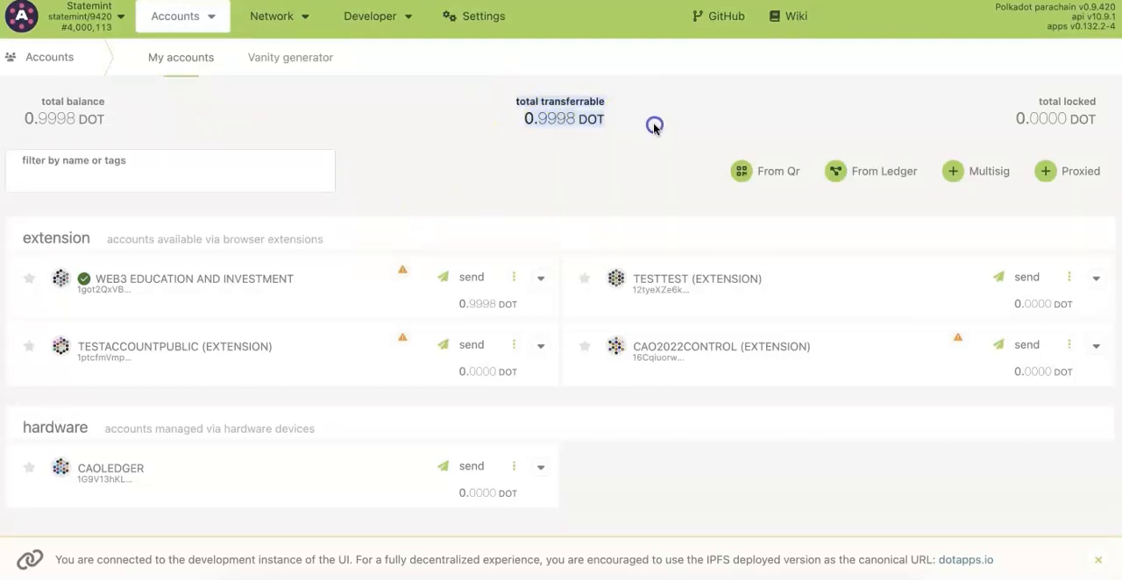
mouse_move(123, 123)
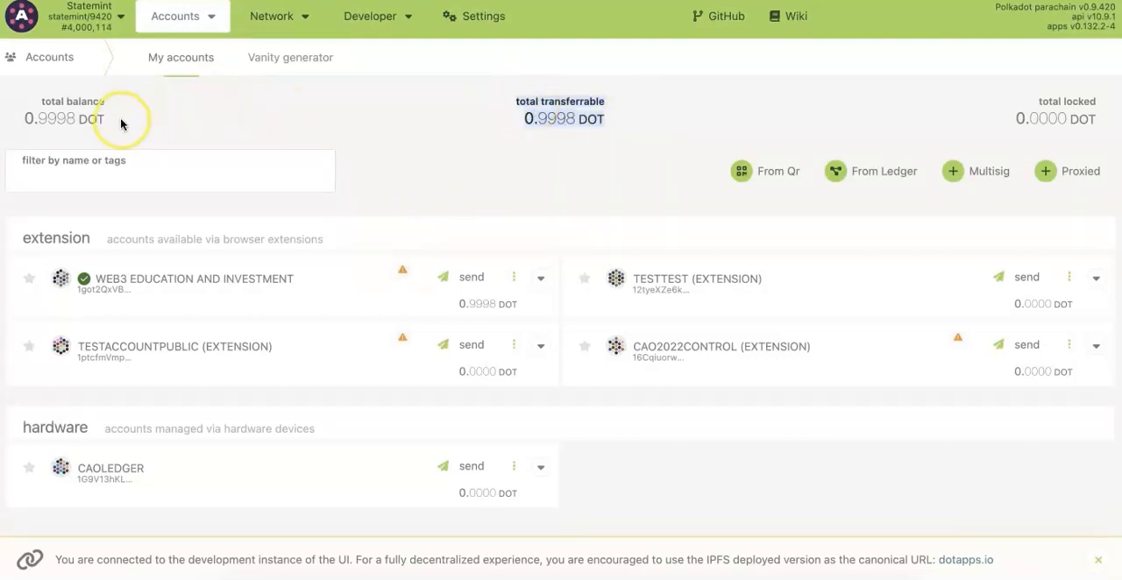
mouse_move(166, 151)
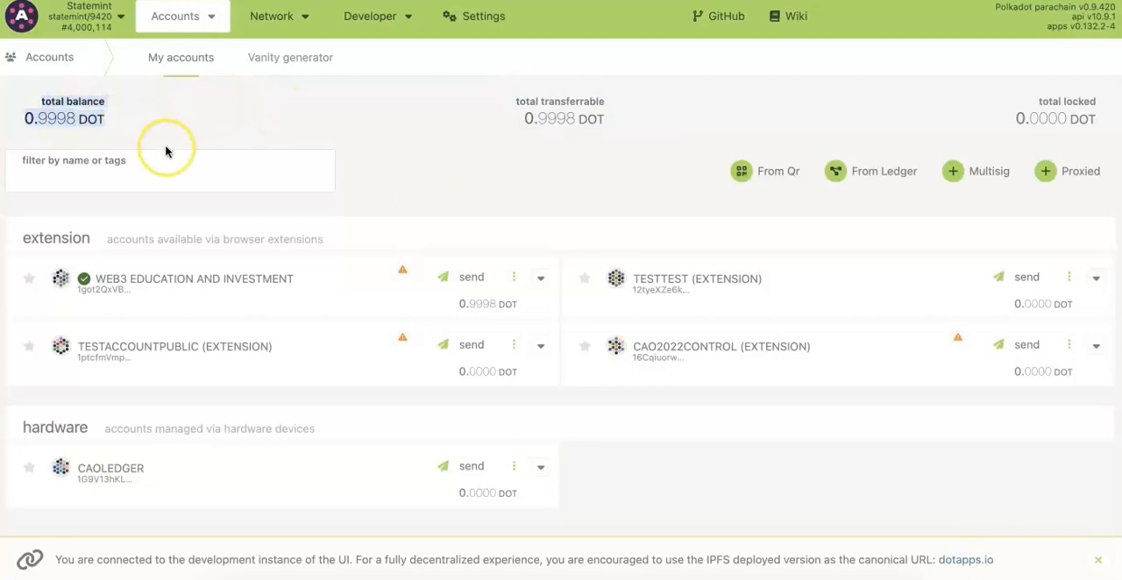
click(271, 16)
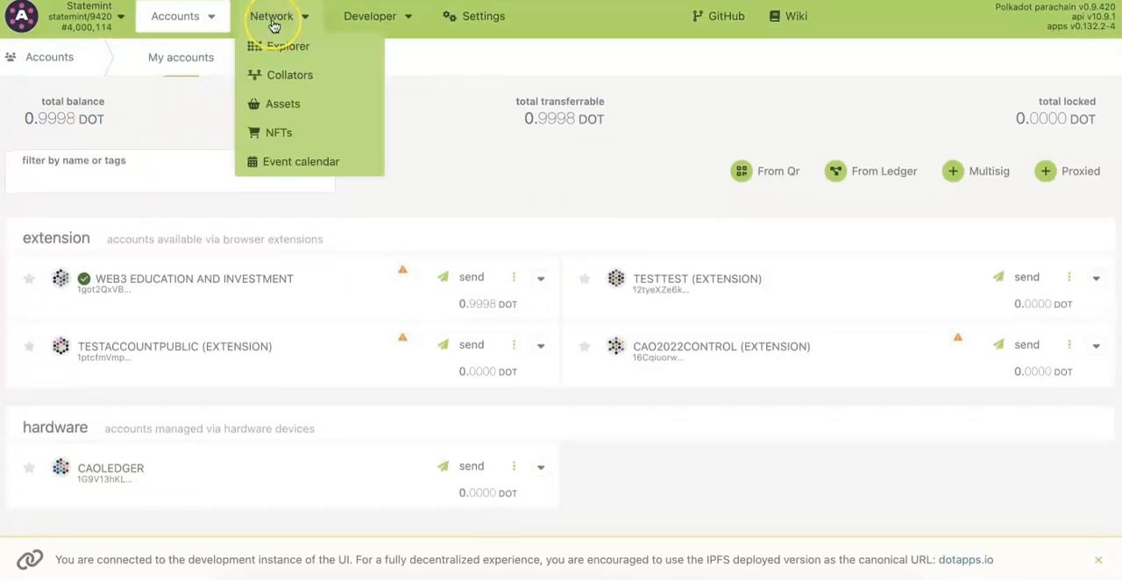
Scroll the Network > Assets overview list down to Tether USD (1,984)
click(283, 103)
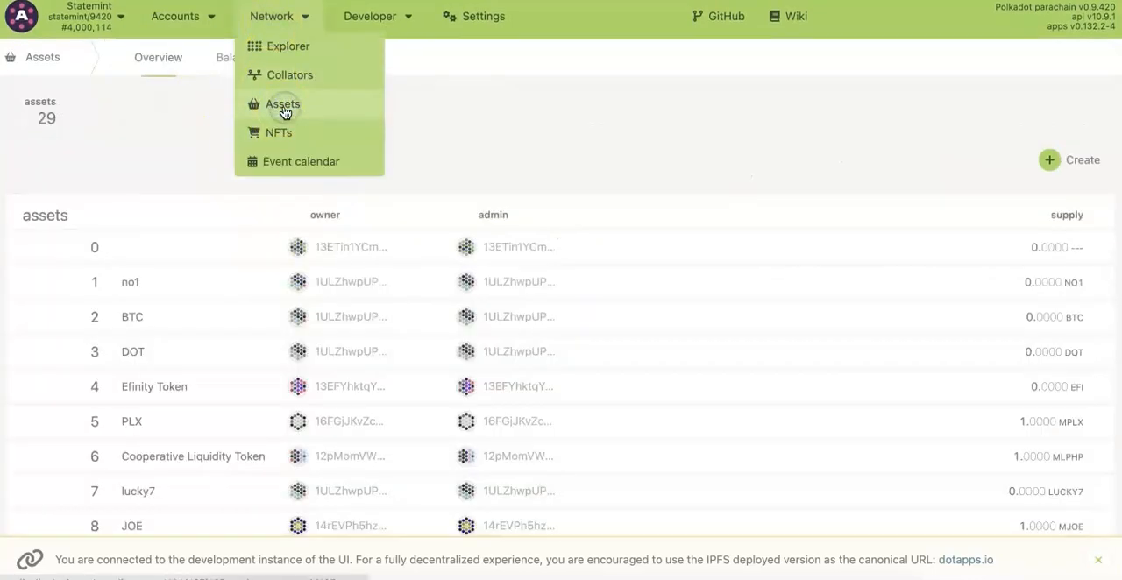
scroll(down, 3)
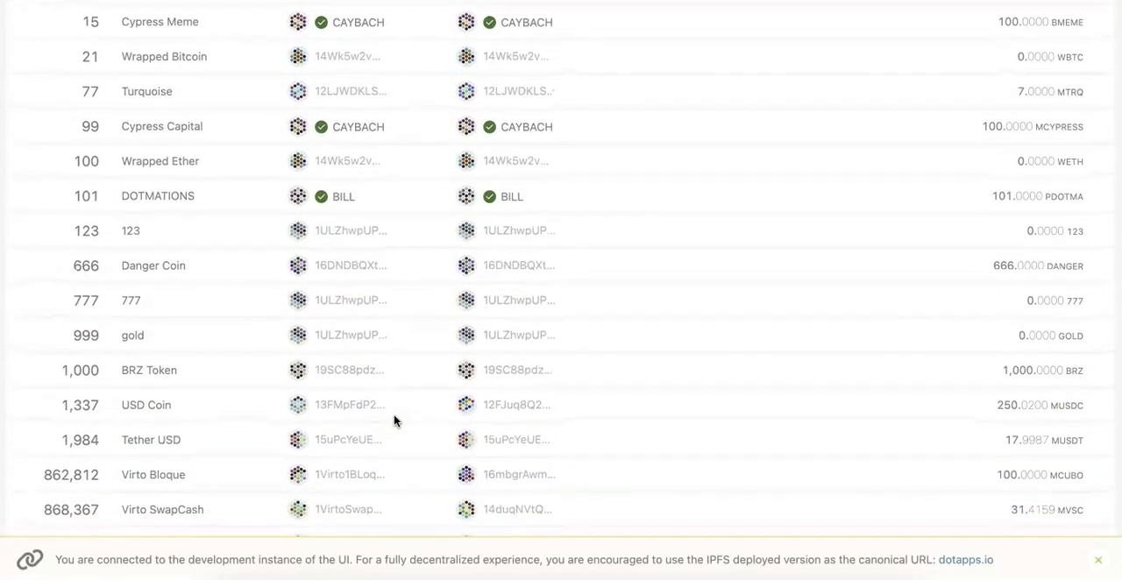
scroll(down, 3)
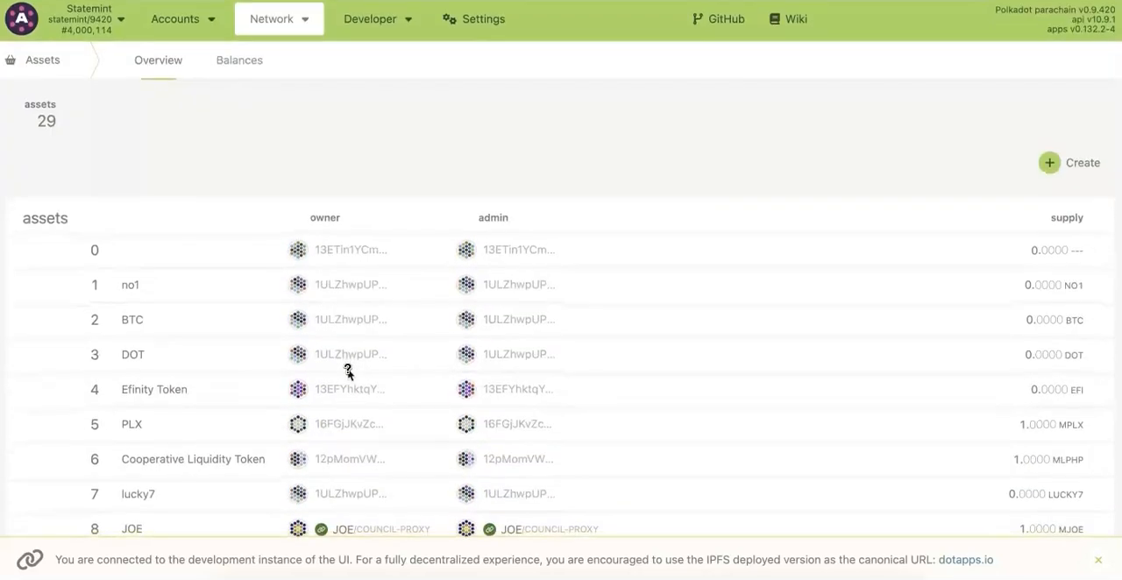
Query Tether USD (1,984) in the Balances tab, showing 3.8040 USDT for WEB3 EDUCATION
click(239, 59)
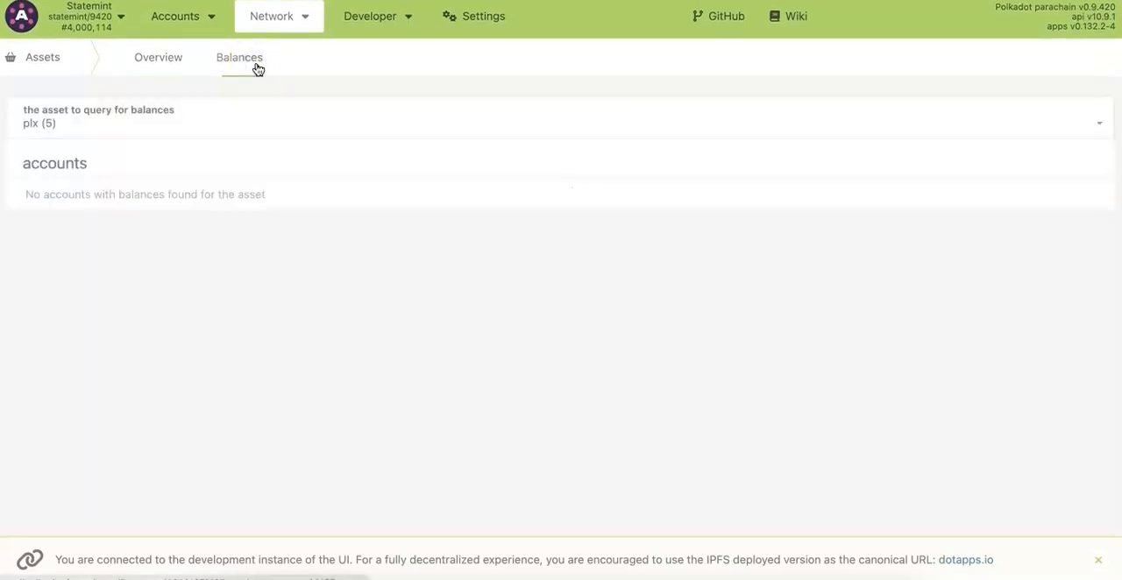
click(561, 116)
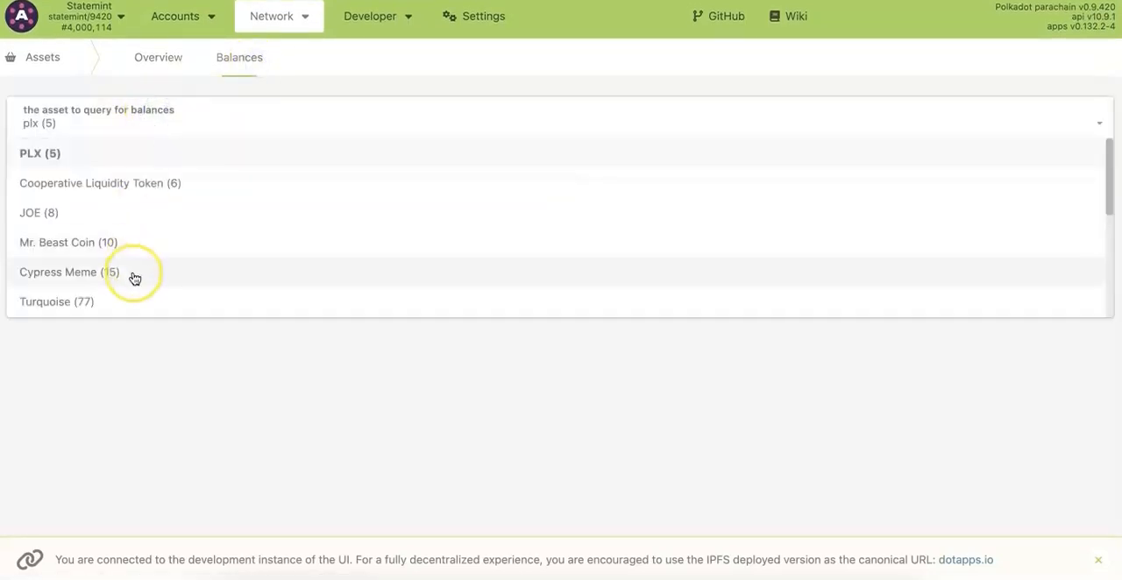
scroll(down, 3)
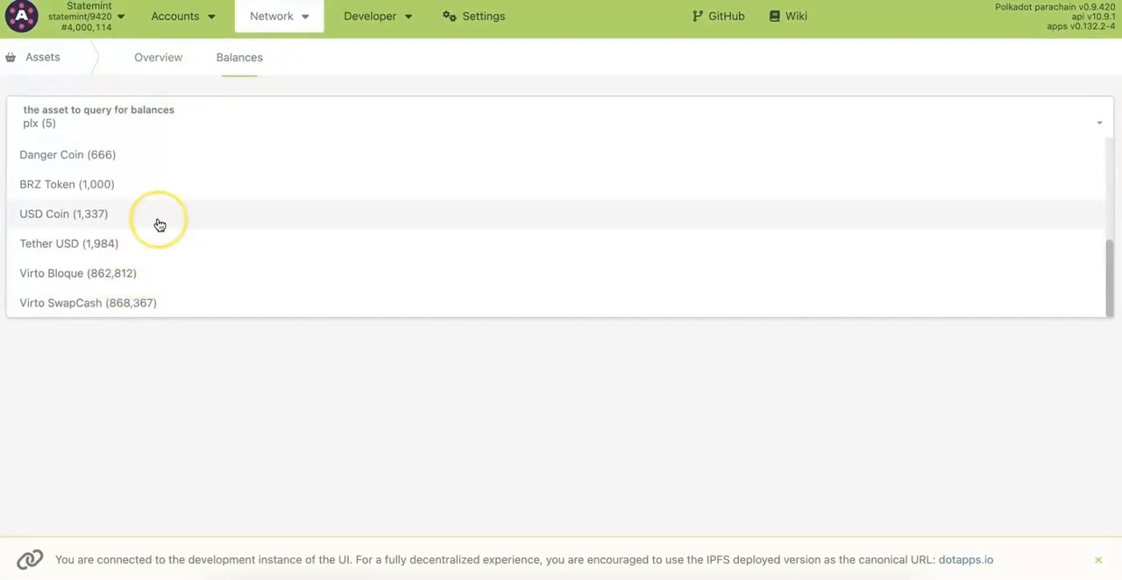
click(69, 243)
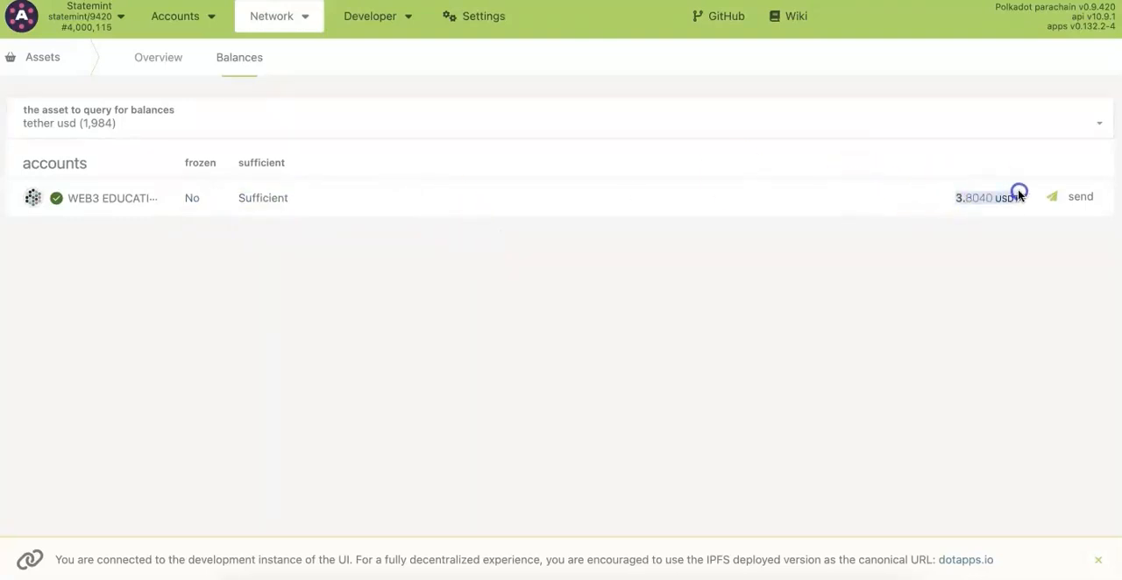
click(271, 16)
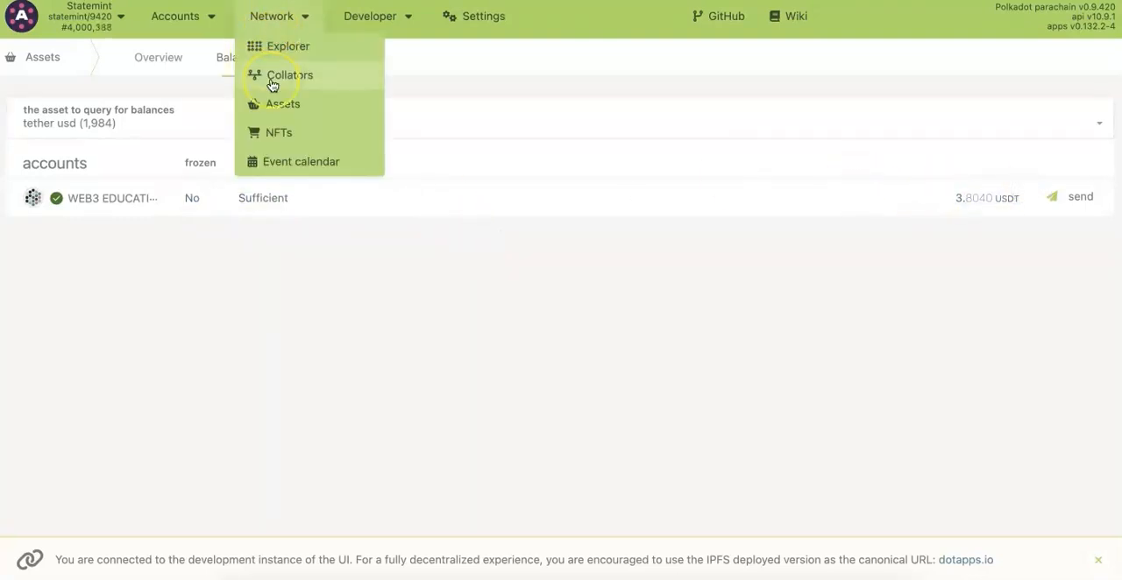
Open the Create asset form from the Assets overview and enter asset ID 202
click(282, 103)
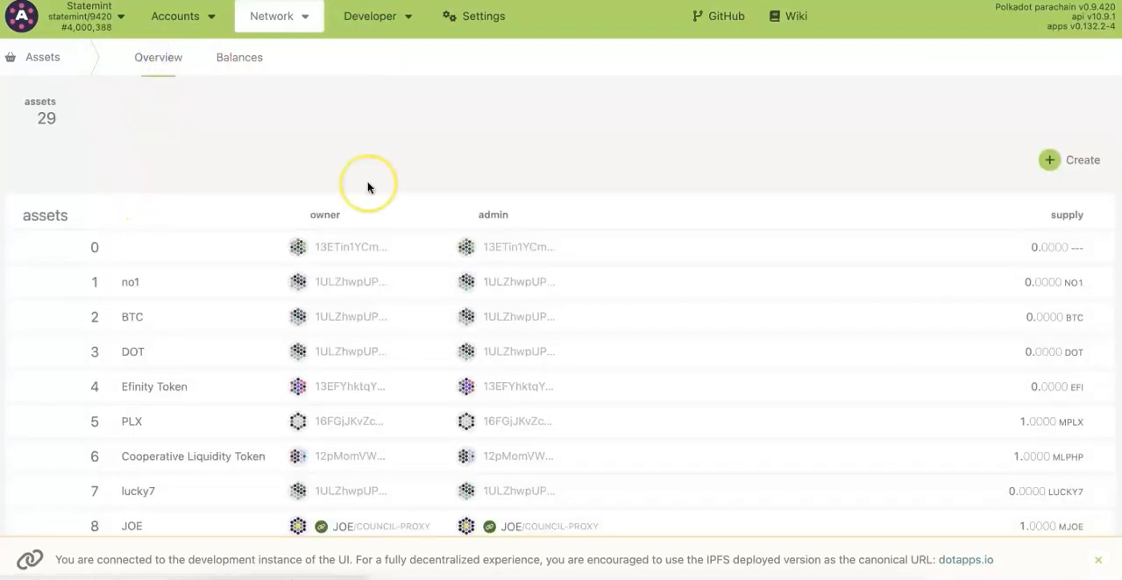
click(1081, 159)
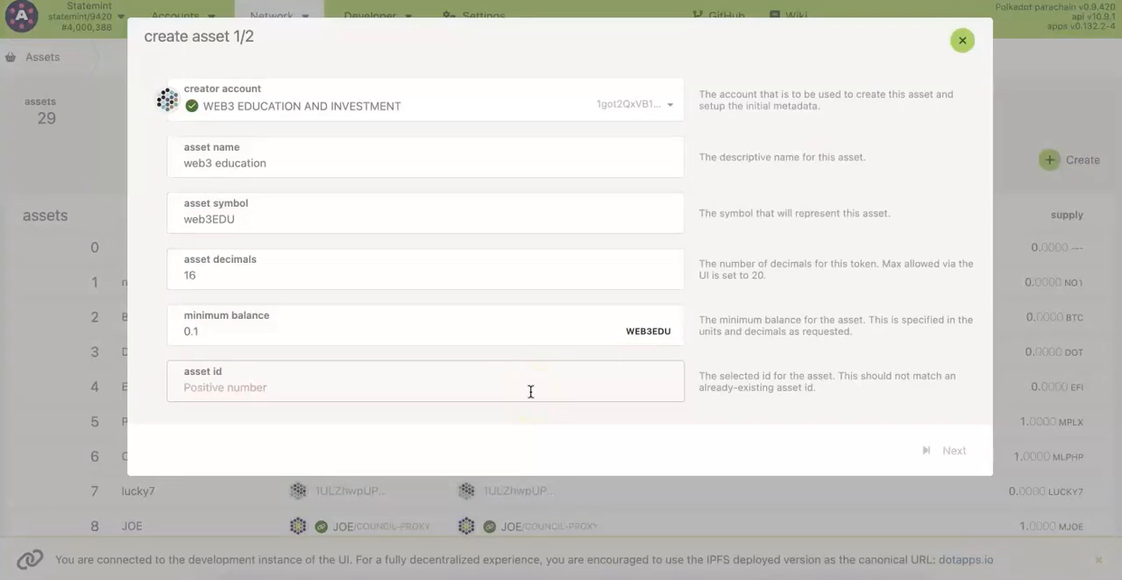
text(202)
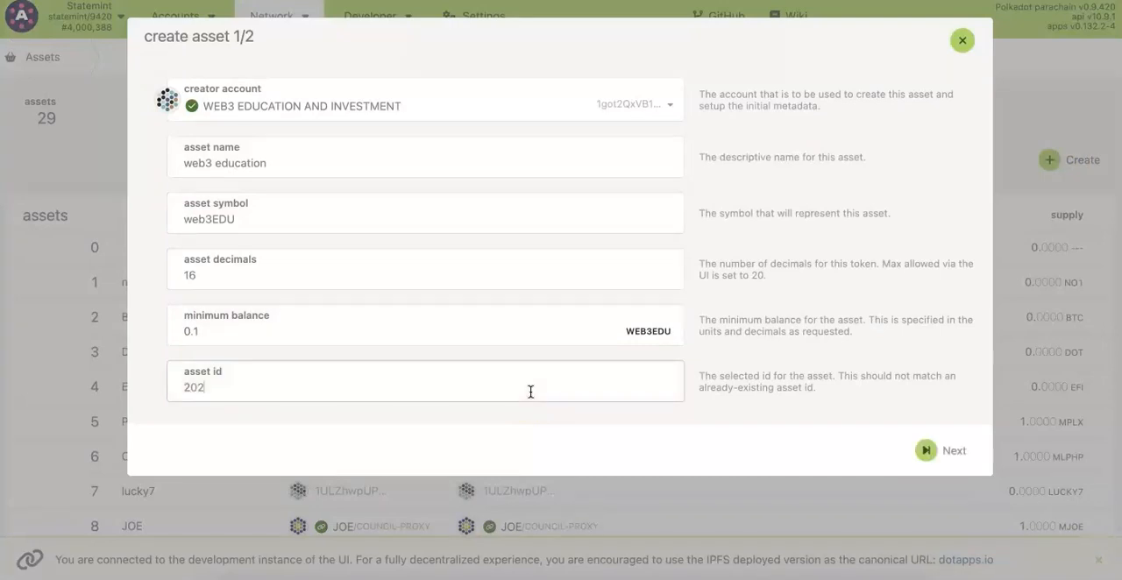